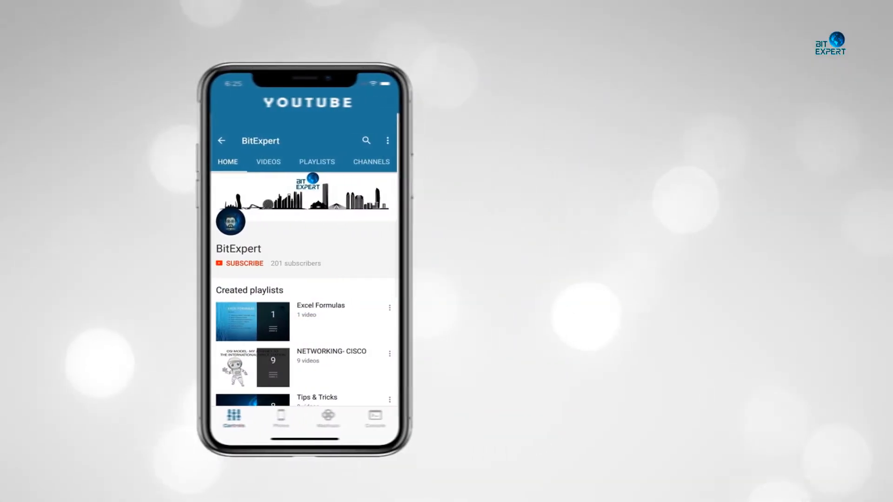
- Launch Chrome and go to the Extensions page via More tools
left_click(244, 264)
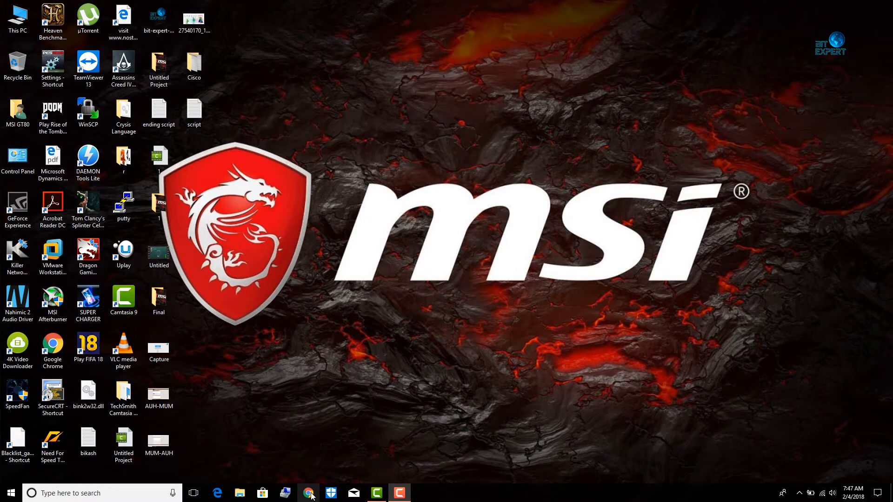
mouse_move(345, 410)
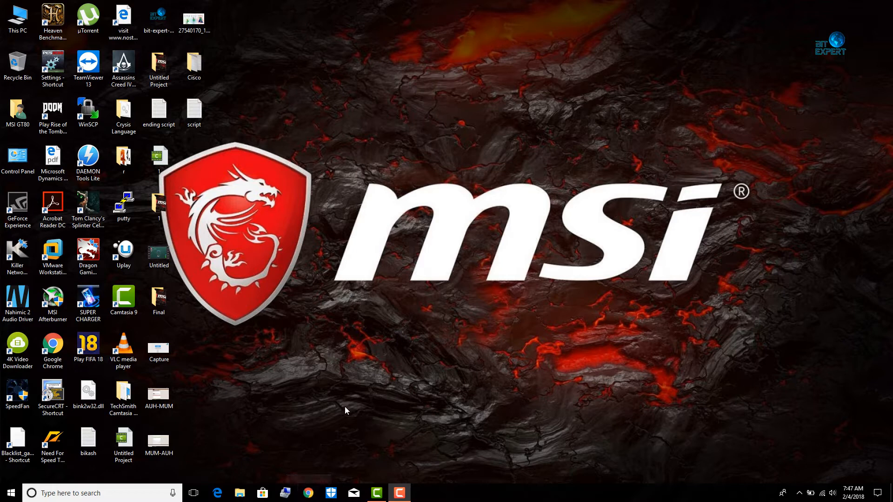
mouse_move(391, 281)
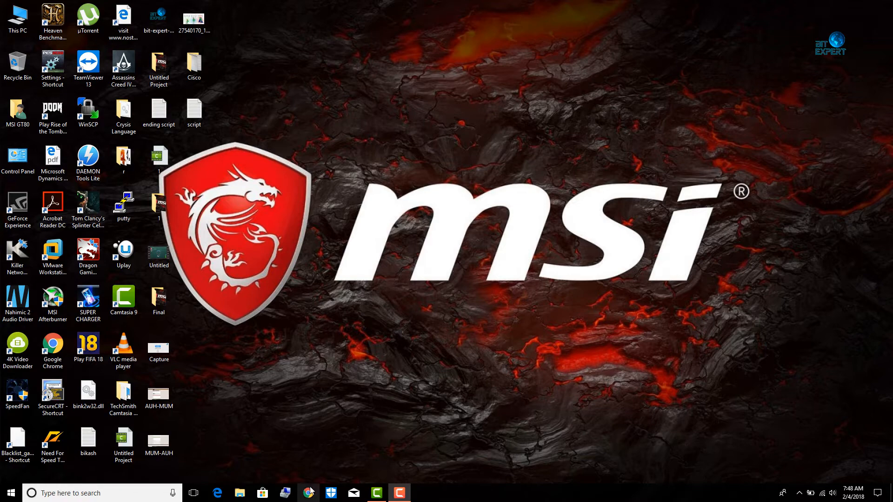
left_click(308, 493)
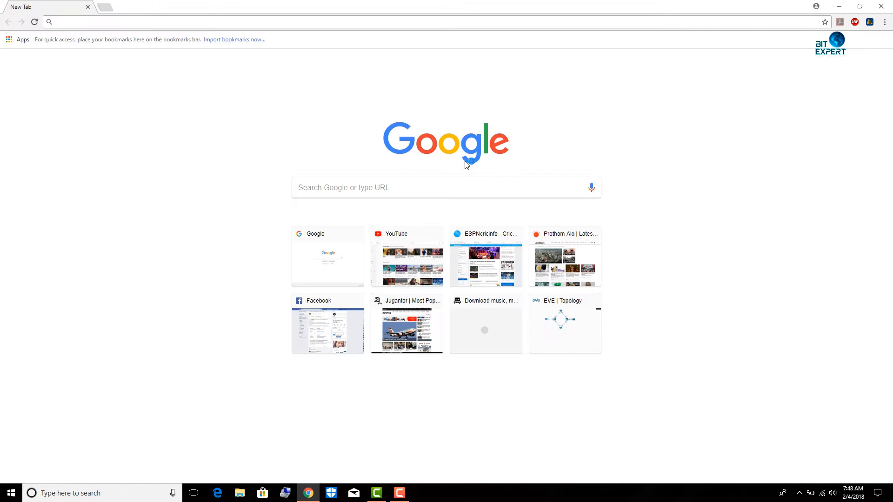
mouse_move(884, 22)
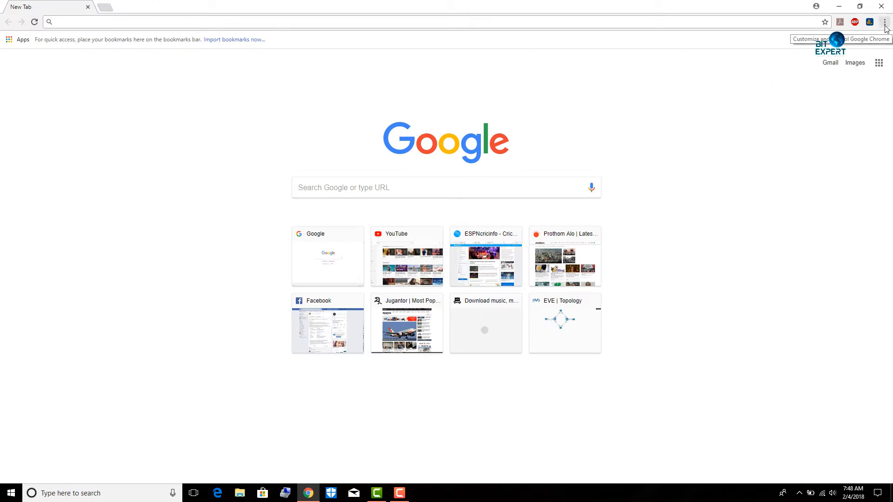
left_click(884, 22)
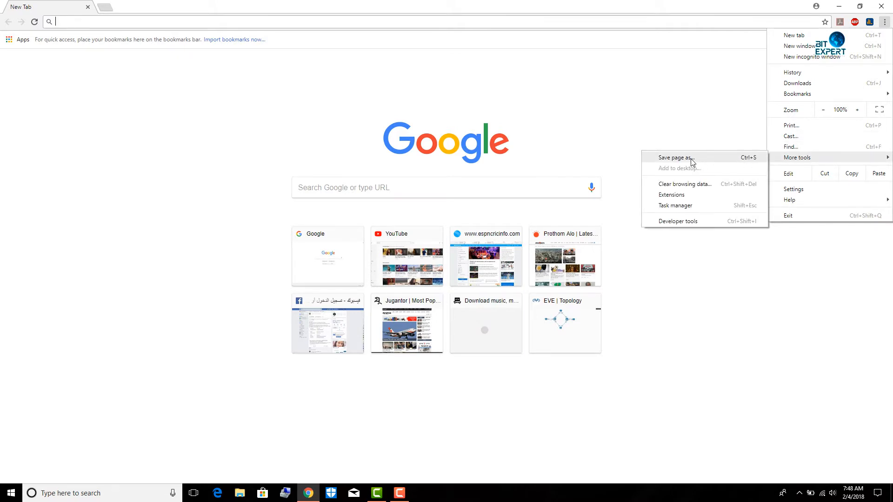
mouse_move(682, 198)
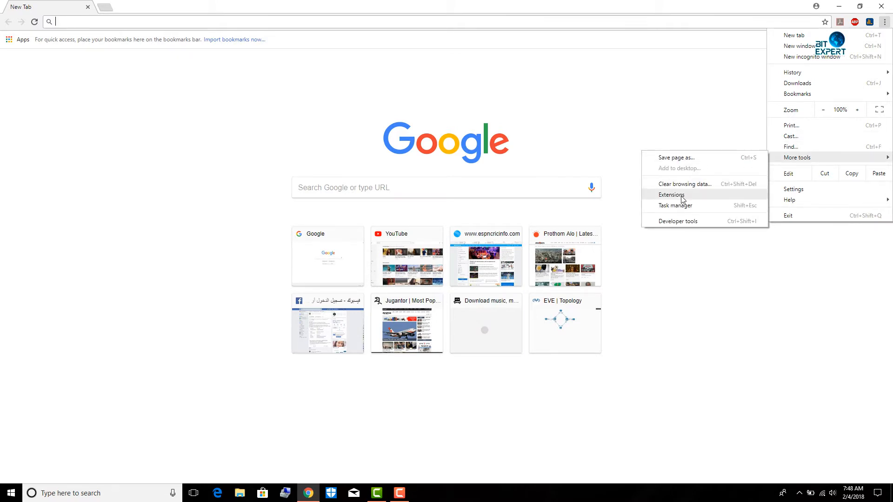
left_click(673, 195)
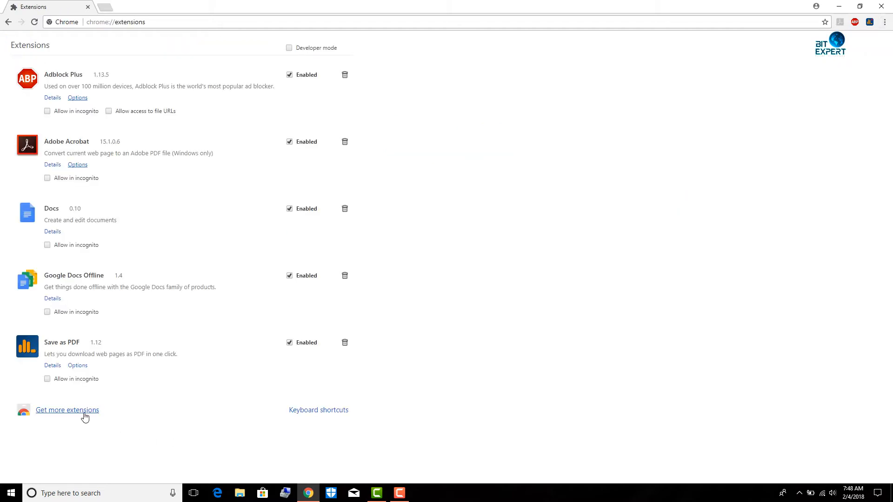
- Add the fvddownloader.com Flash Video Downloader extension from the Chrome Web Store
left_click(67, 410)
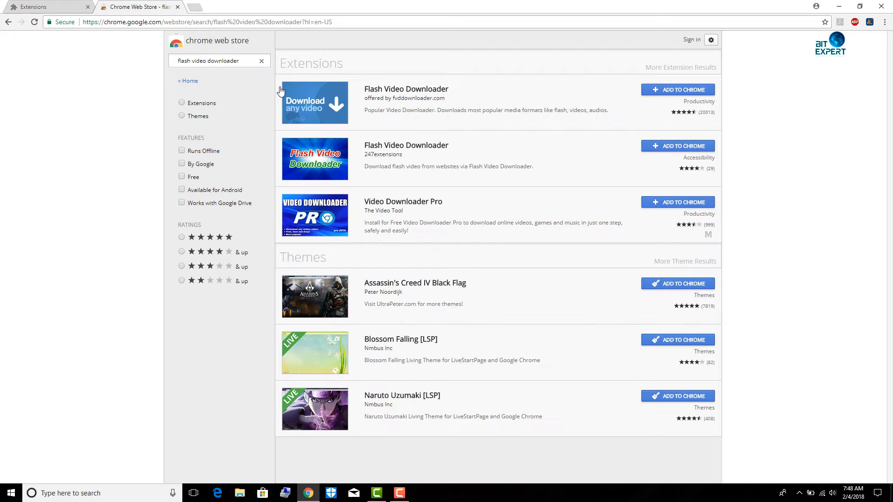
mouse_move(662, 92)
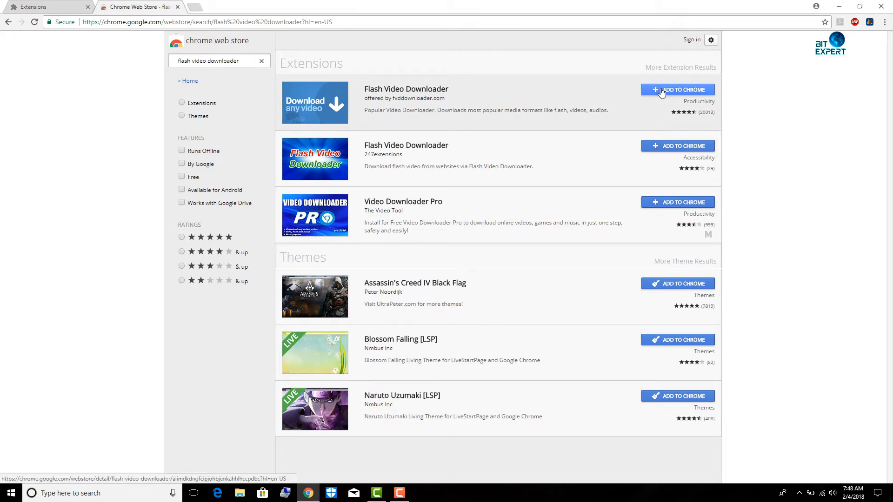
left_click(677, 89)
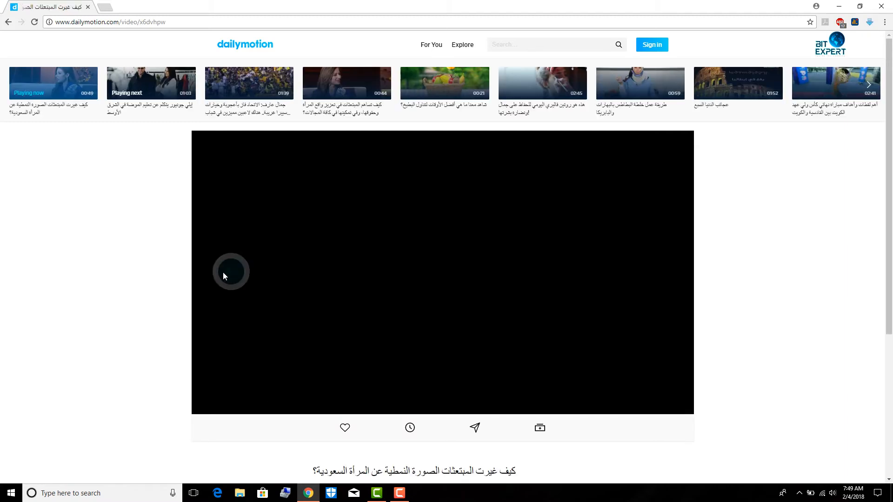
- Play the 48-second Arabic-titled Dailymotion video
left_click(231, 272)
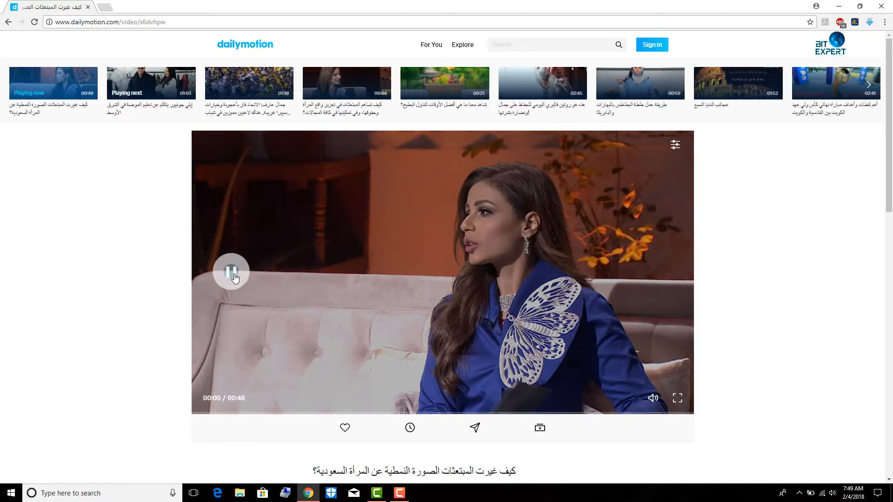
- Download the 1280x720 video with Flash Video Downloader, saving the MP4 to Desktop
left_click(871, 22)
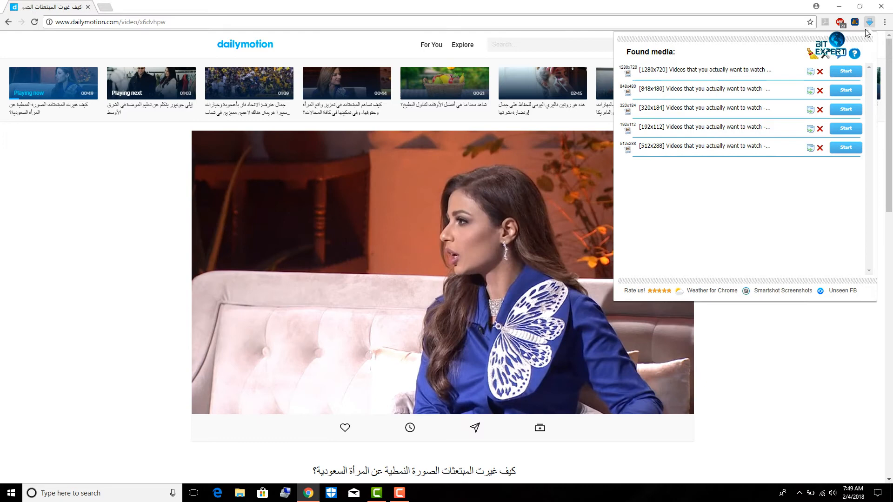
left_click(845, 71)
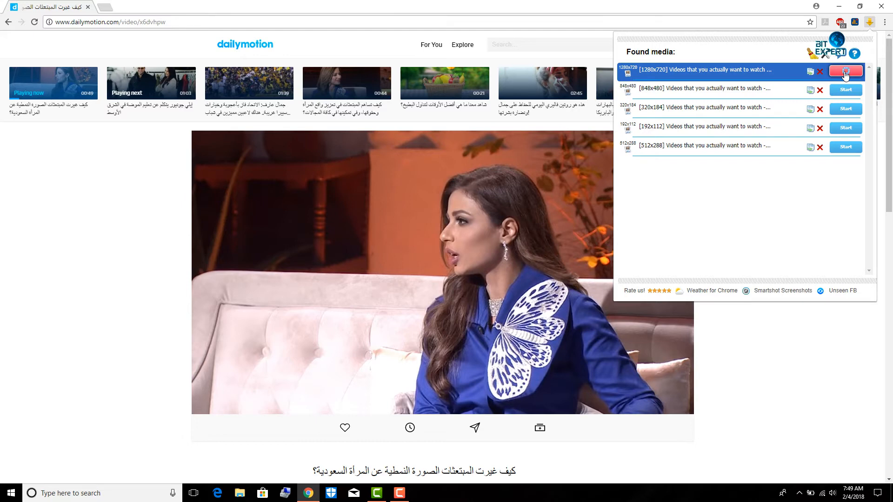
left_click(846, 73)
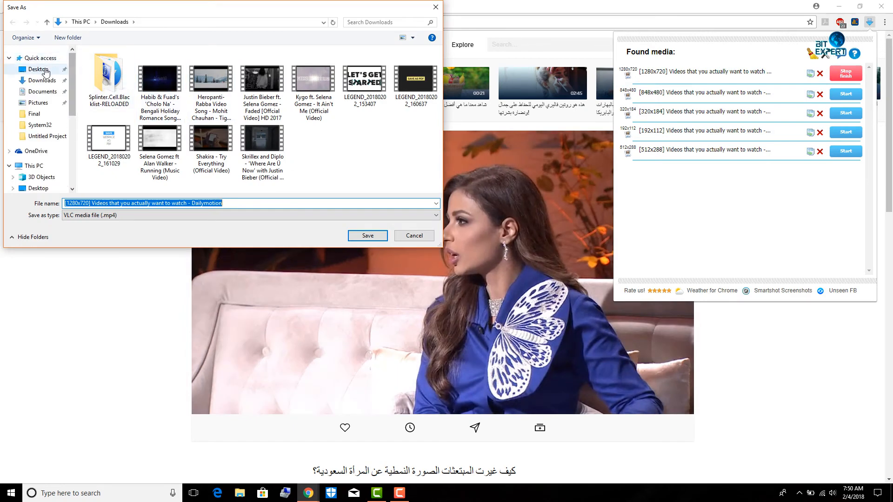
left_click(38, 69)
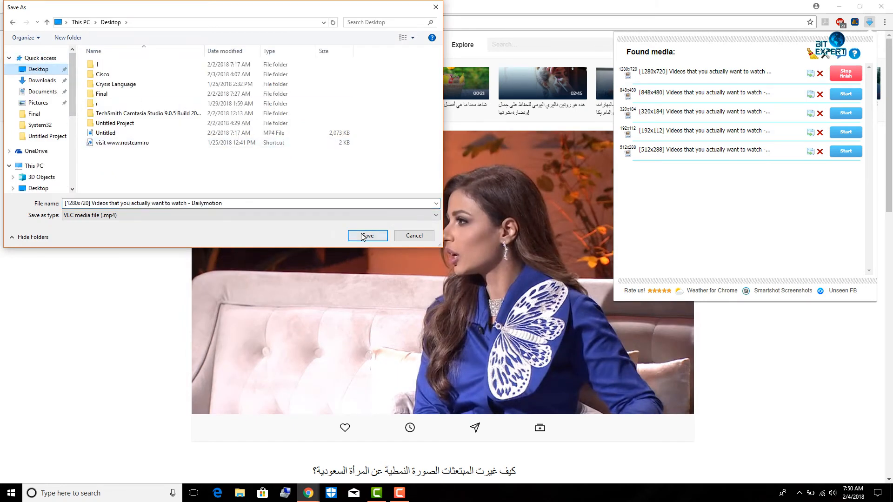
left_click(367, 235)
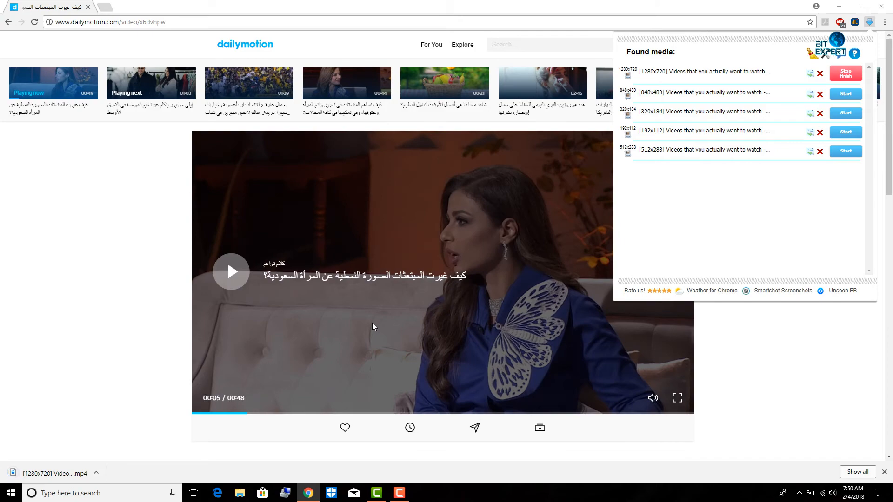